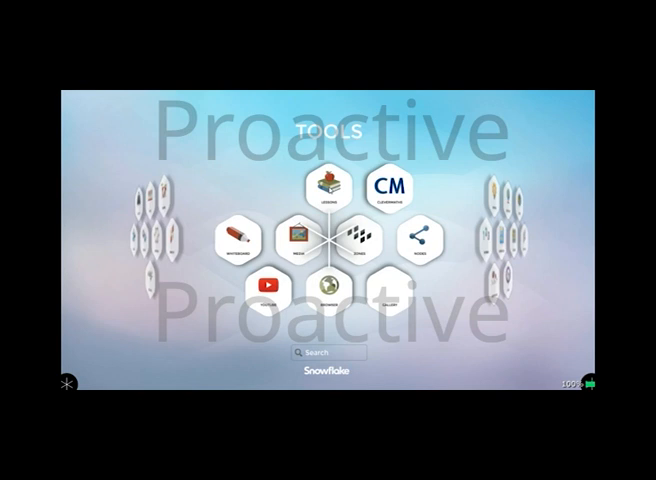
# Step: Go from the Tools overview to the Lessons page listing saved lessons
pyautogui.click(324, 188)
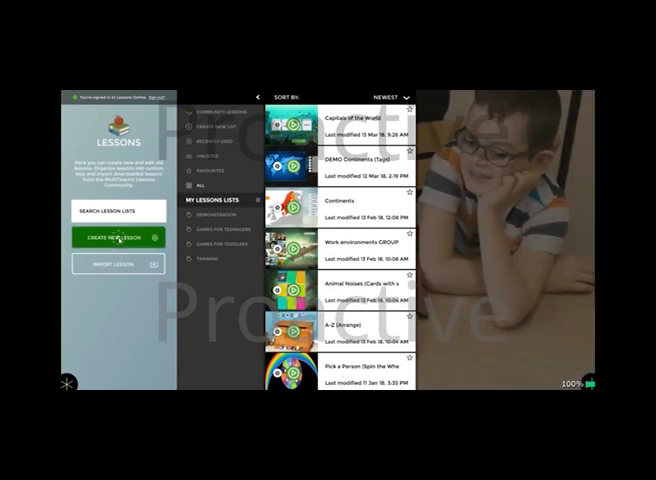
# Step: Create a new lesson named 'Capitals of the World' and proceed to Manage Content
pyautogui.click(116, 236)
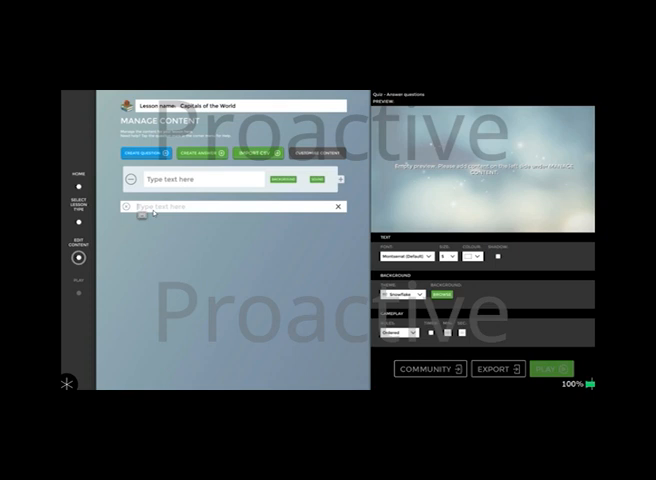
# Step: Enter the question 'What is the capital of Thailand?' and begin the answer Chiang Mai
pyautogui.write('What E')
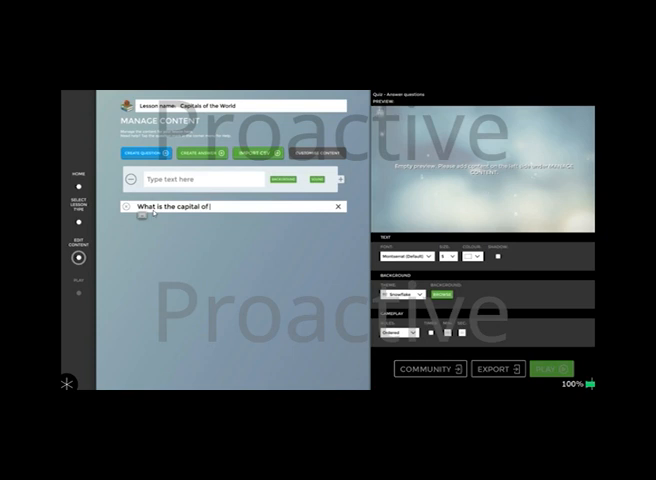
pyautogui.write('Thailand')
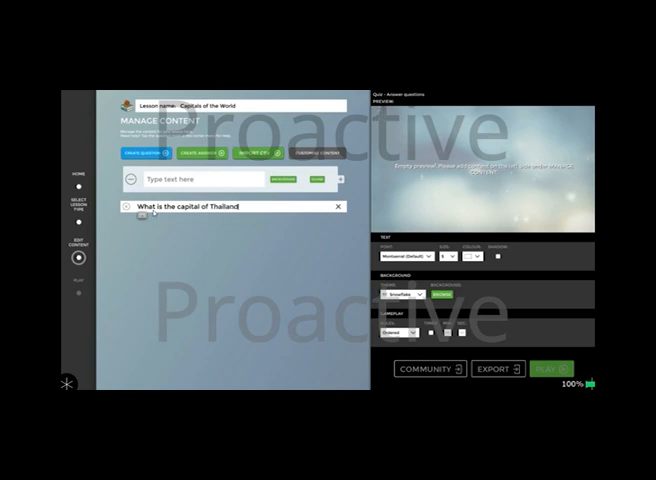
pyautogui.write('?')
pyautogui.click(204, 178)
pyautogui.write('Chiang Mai')
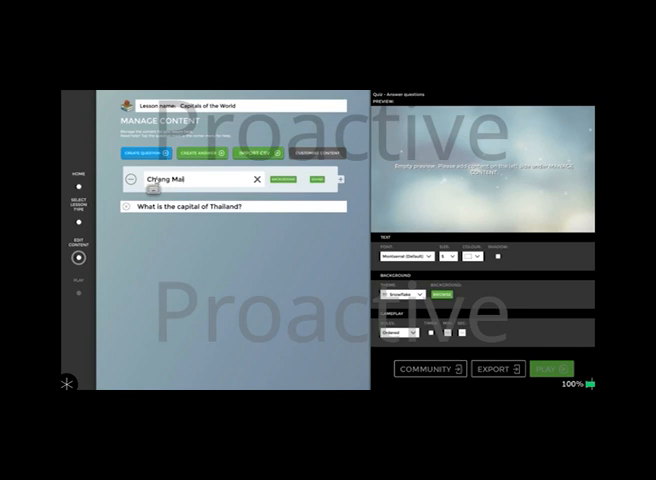
# Step: Add answers Chiang Mai, Pattaya, Bangkok and Phuket to the Thailand question
pyautogui.click(196, 154)
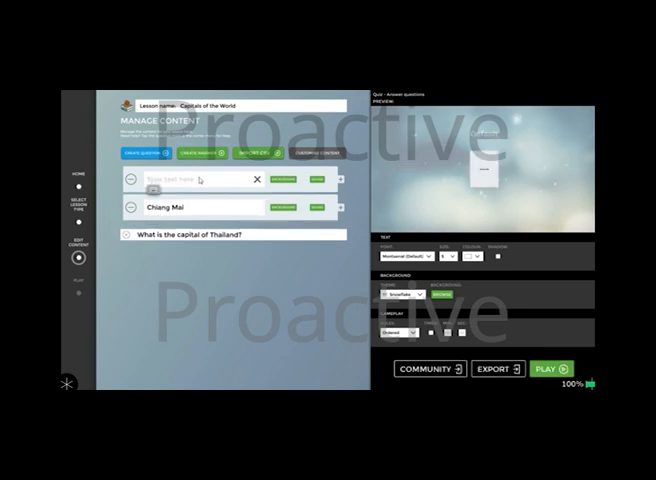
pyautogui.write('Pattaya')
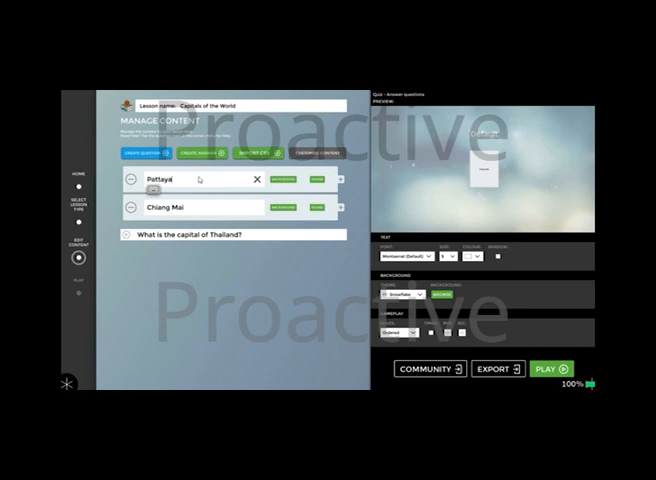
pyautogui.click(196, 154)
pyautogui.write('Bangk')
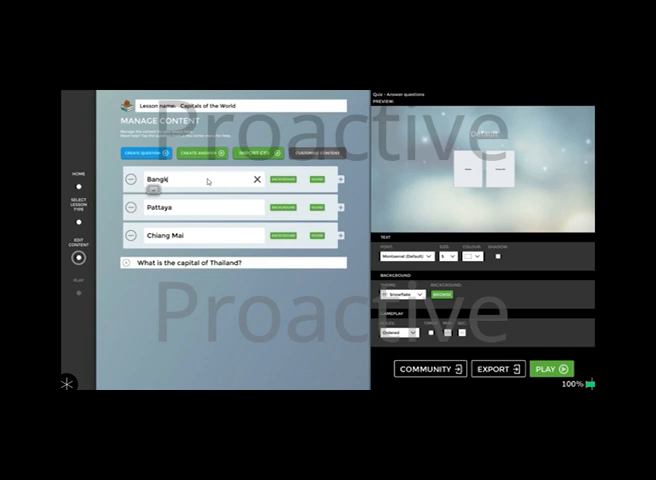
pyautogui.click(200, 154)
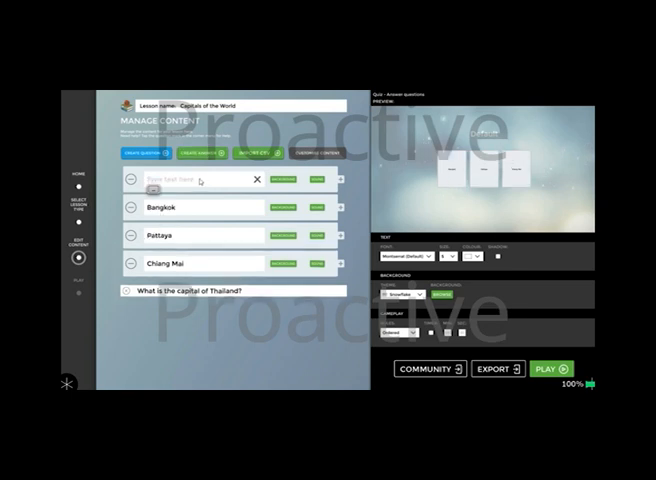
pyautogui.write('Phuket')
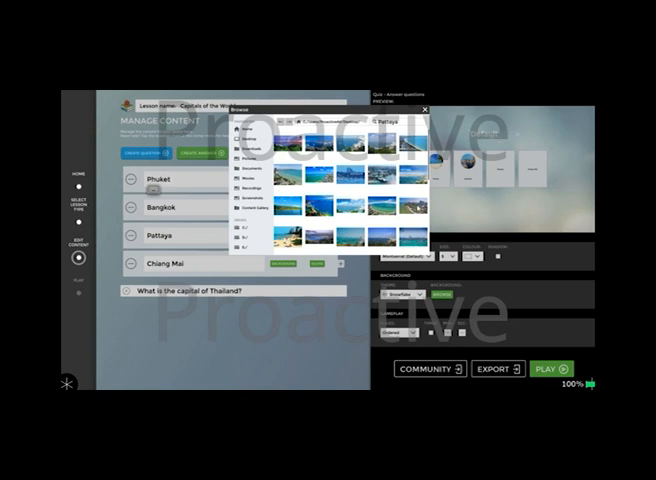
# Step: Pick pictures from another image category for the Thailand answers
pyautogui.click(422, 110)
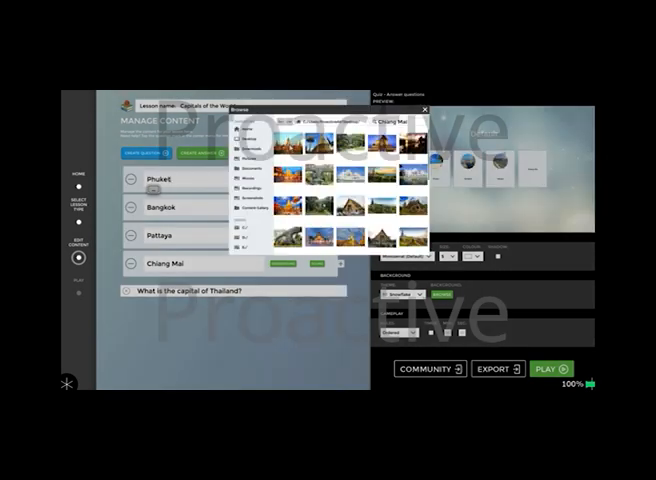
pyautogui.click(424, 110)
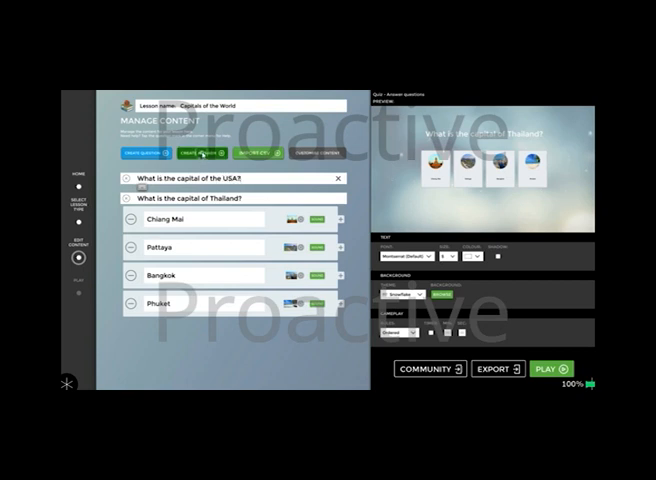
# Step: Expand the USA question and add its answers, including Boston
pyautogui.click(200, 152)
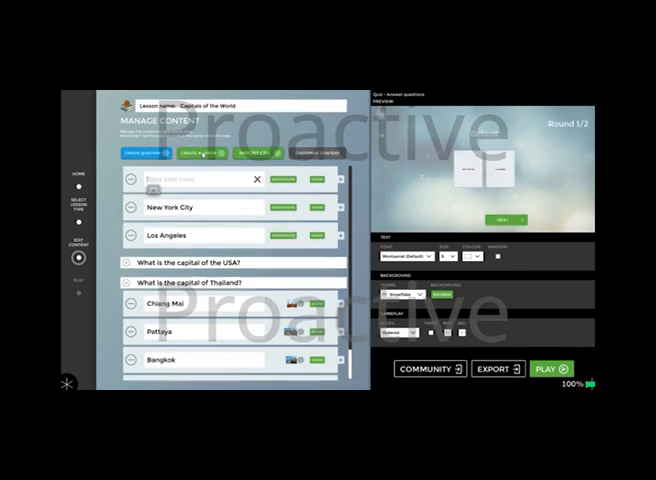
pyautogui.write('Boston')
pyautogui.write('Washington DC')
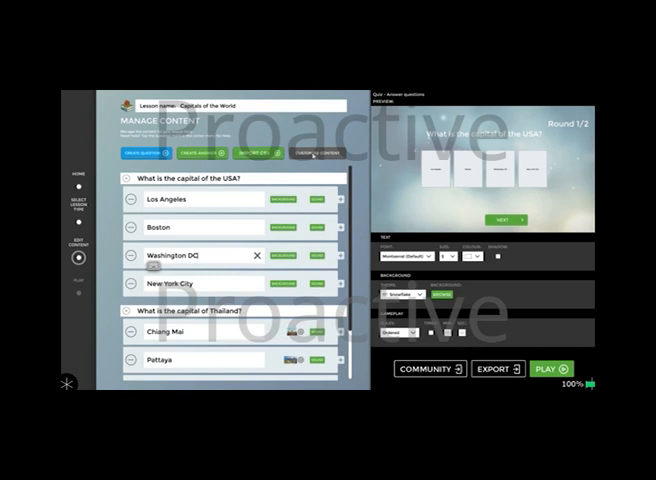
# Step: Return to the questions overview and mark Bangkok as the Thailand question's correct answer
pyautogui.click(316, 152)
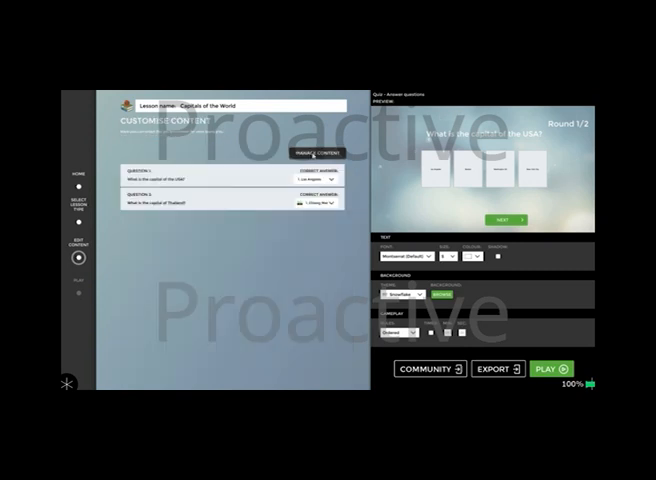
pyautogui.moveTo(338, 186)
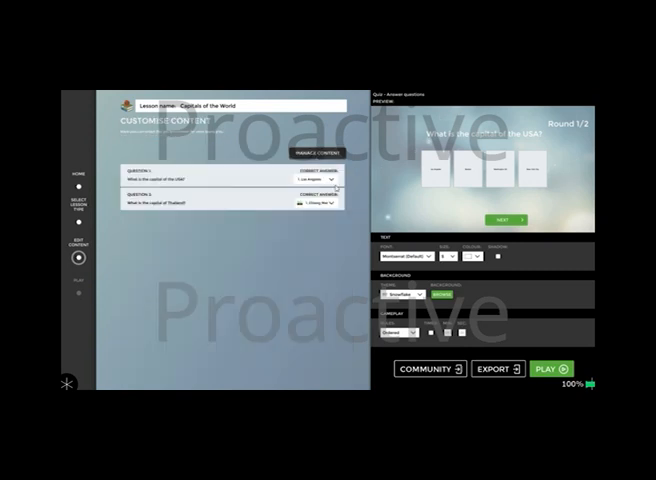
pyautogui.click(330, 180)
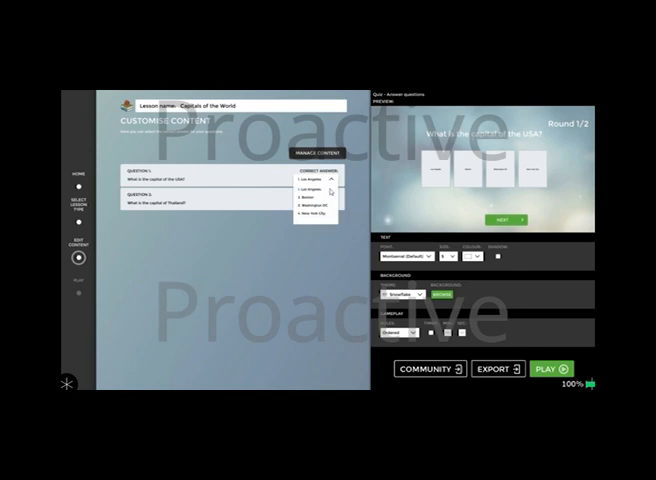
pyautogui.click(312, 202)
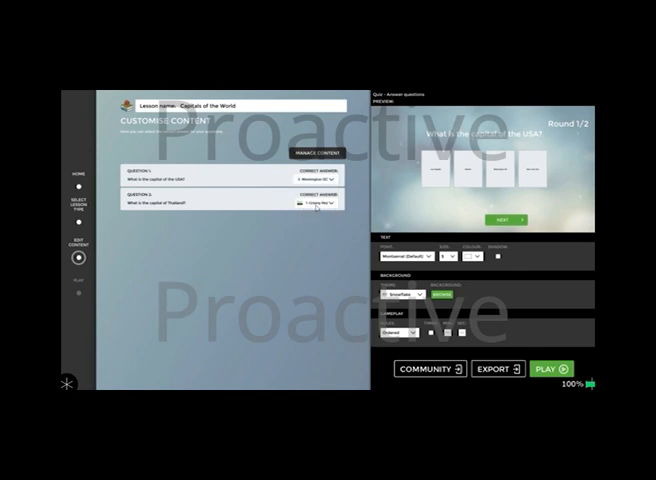
pyautogui.click(330, 200)
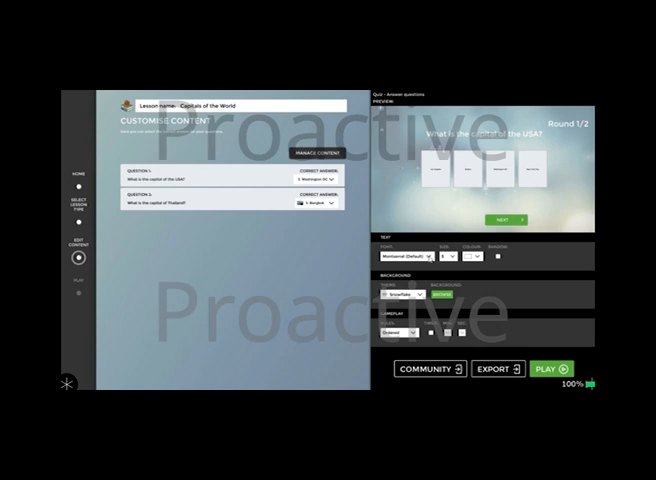
# Step: Choose a new font for the quiz text from the Text font list
pyautogui.click(420, 256)
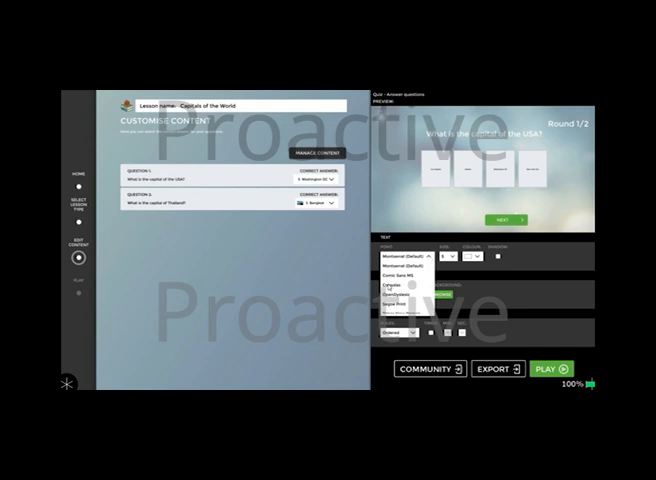
pyautogui.click(408, 288)
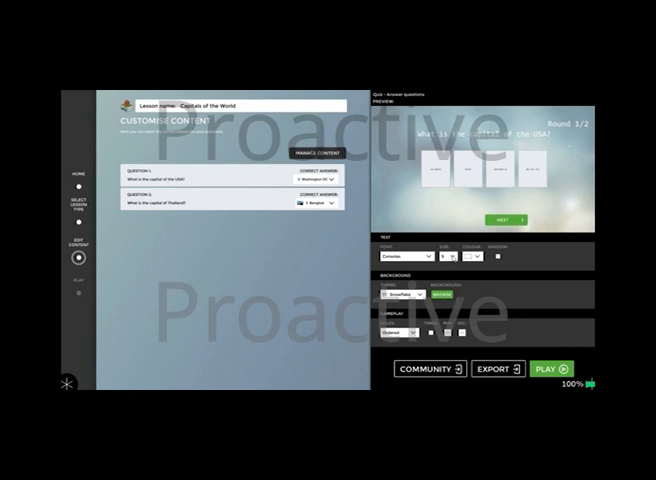
pyautogui.click(464, 256)
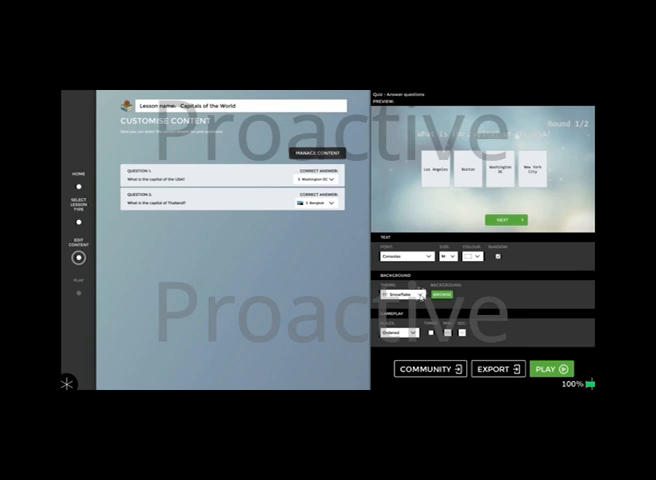
pyautogui.click(418, 296)
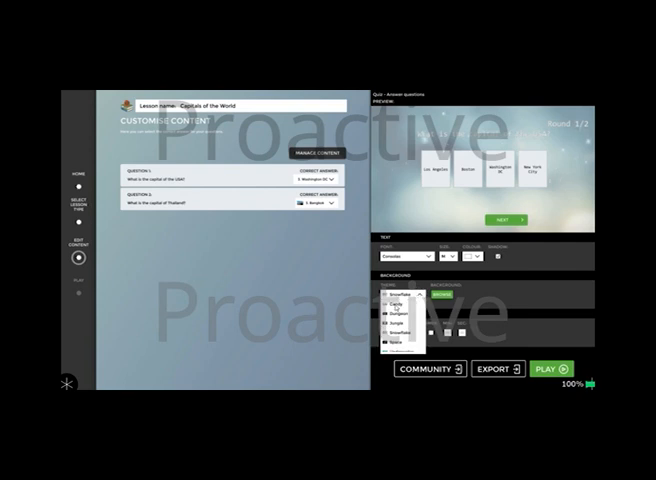
# Step: Apply the Candy background theme to the quiz
pyautogui.click(396, 306)
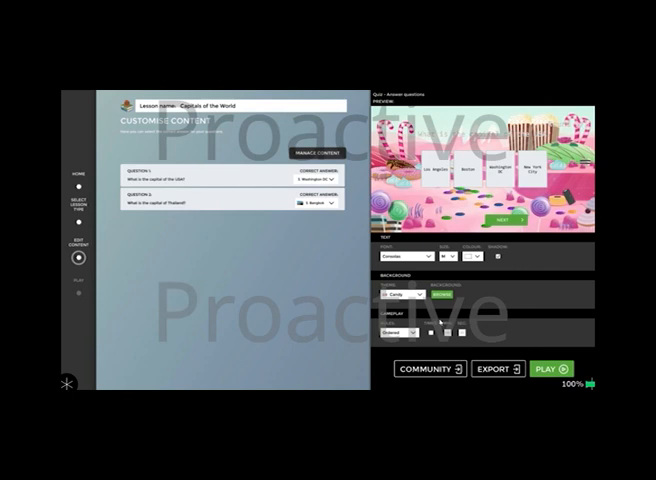
pyautogui.click(402, 332)
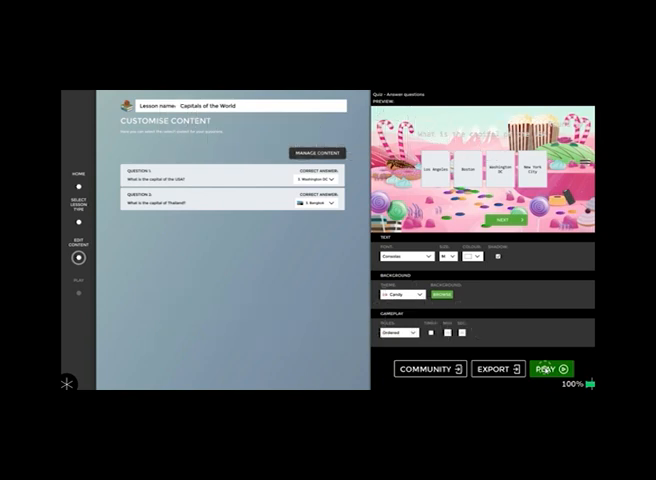
pyautogui.click(552, 368)
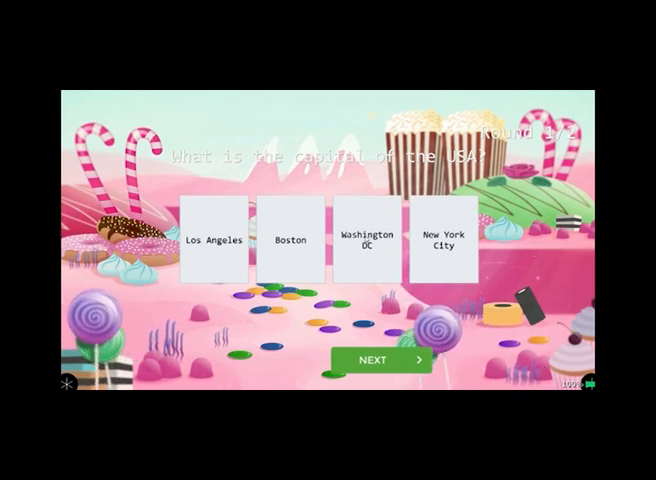
pyautogui.click(368, 242)
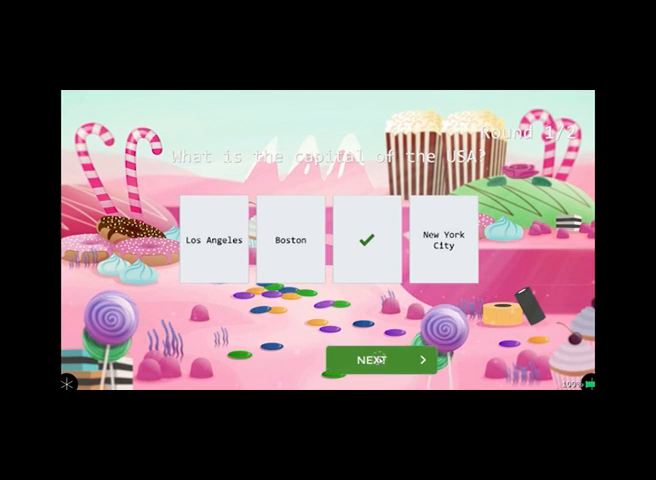
pyautogui.click(380, 360)
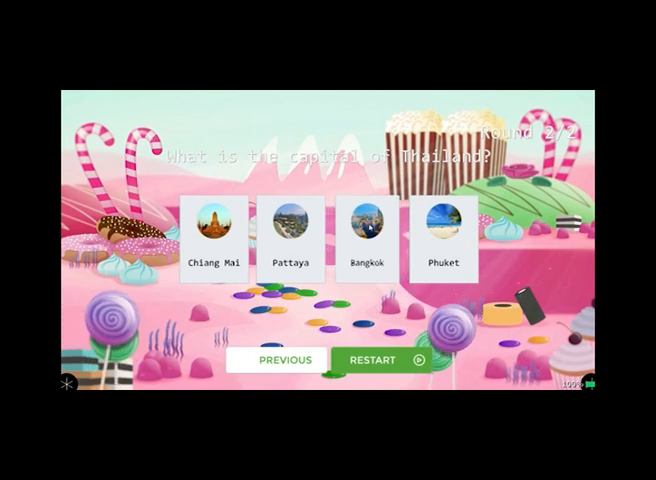
pyautogui.click(368, 228)
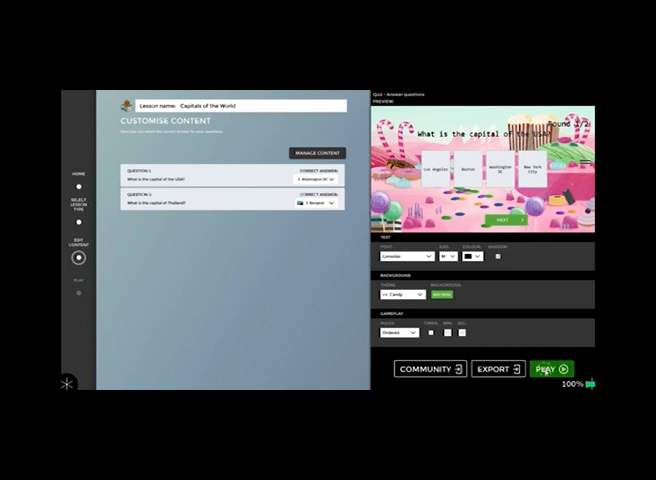
# Step: Play the quiz full screen, starting at round 1 of 2
pyautogui.click(552, 370)
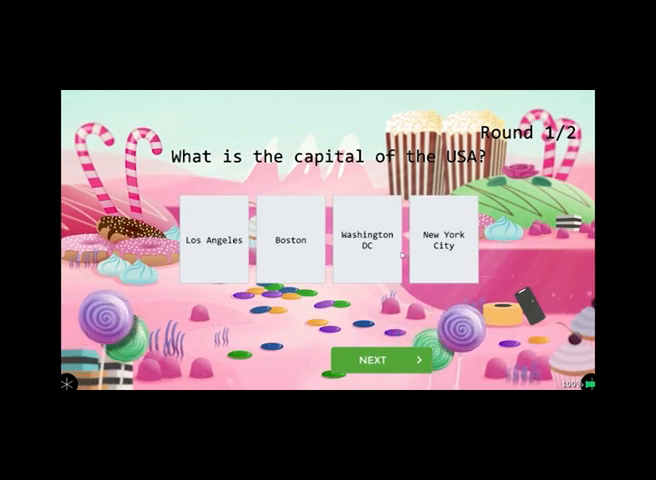
# Step: Answer the USA question with Washington DC and advance to the Thailand question
pyautogui.click(364, 240)
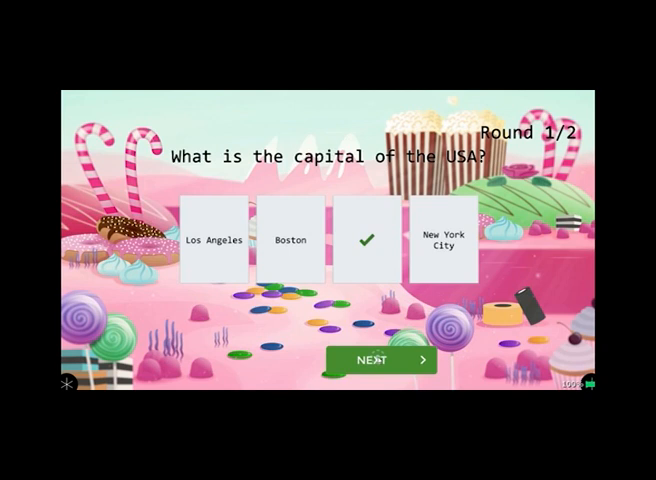
pyautogui.click(376, 360)
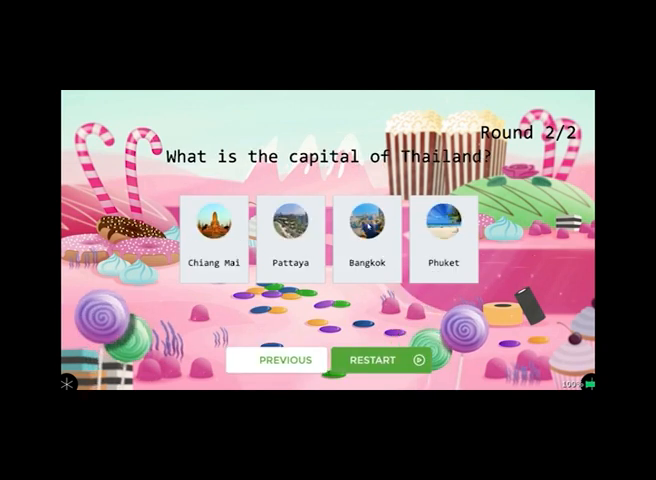